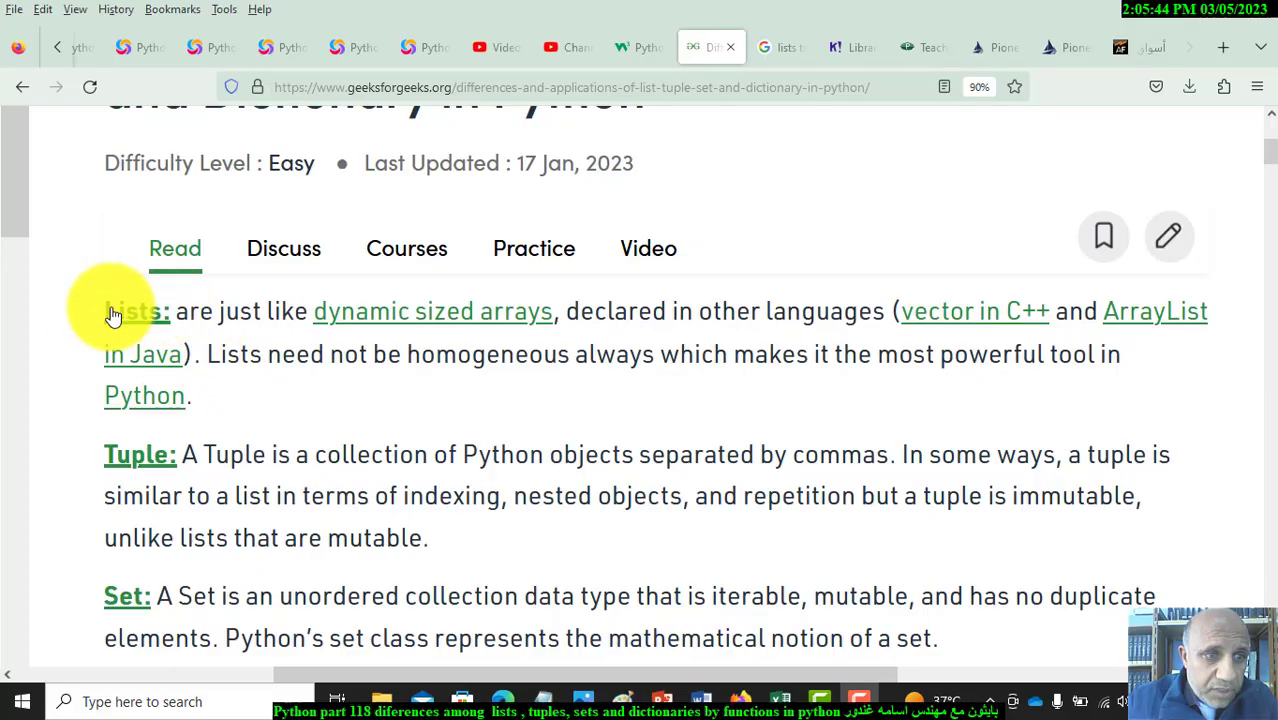
mouse_move(170, 318)
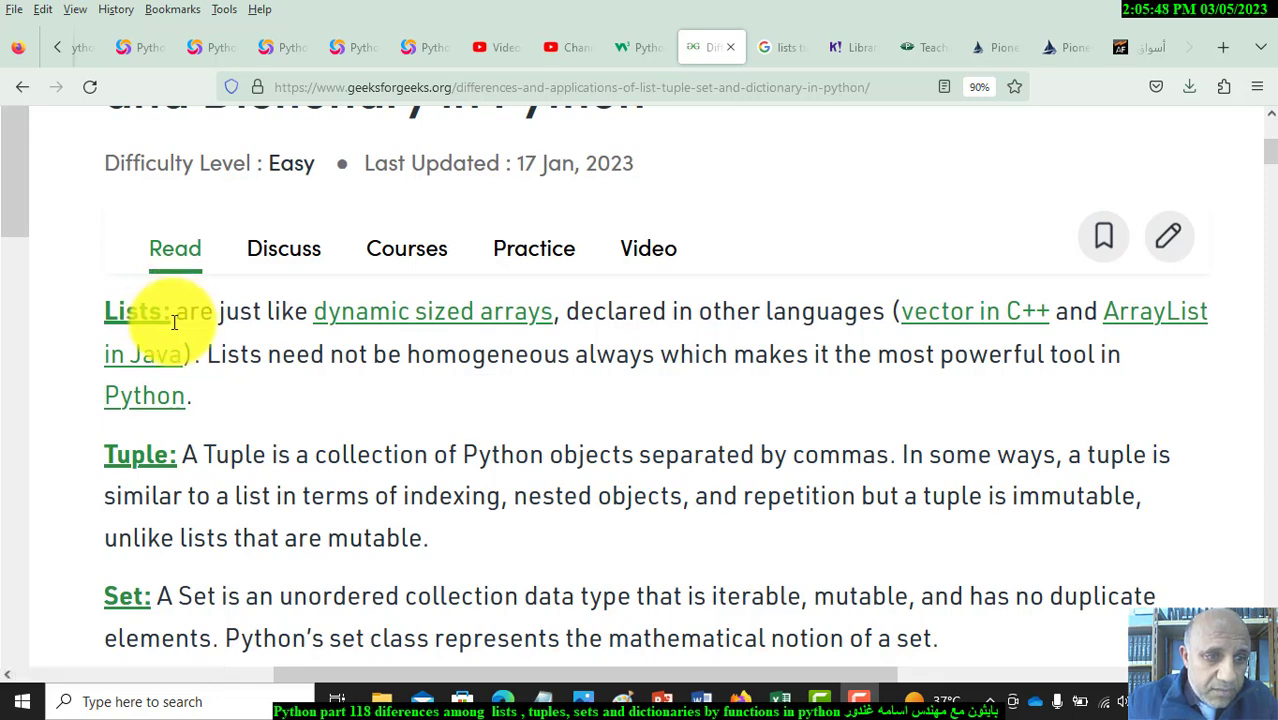
Scroll past the DSA banner to the comparison table rows on ordering, briefly selecting the page address
scroll(down, 3)
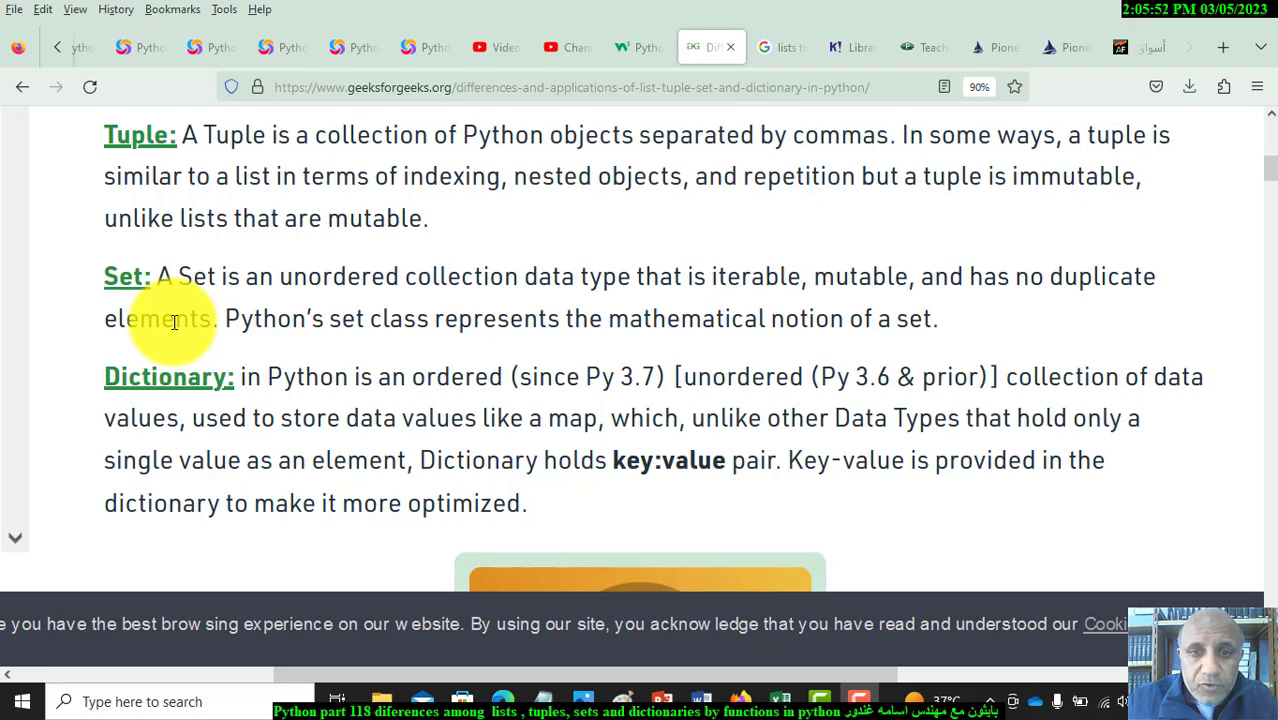
scroll(down, 3)
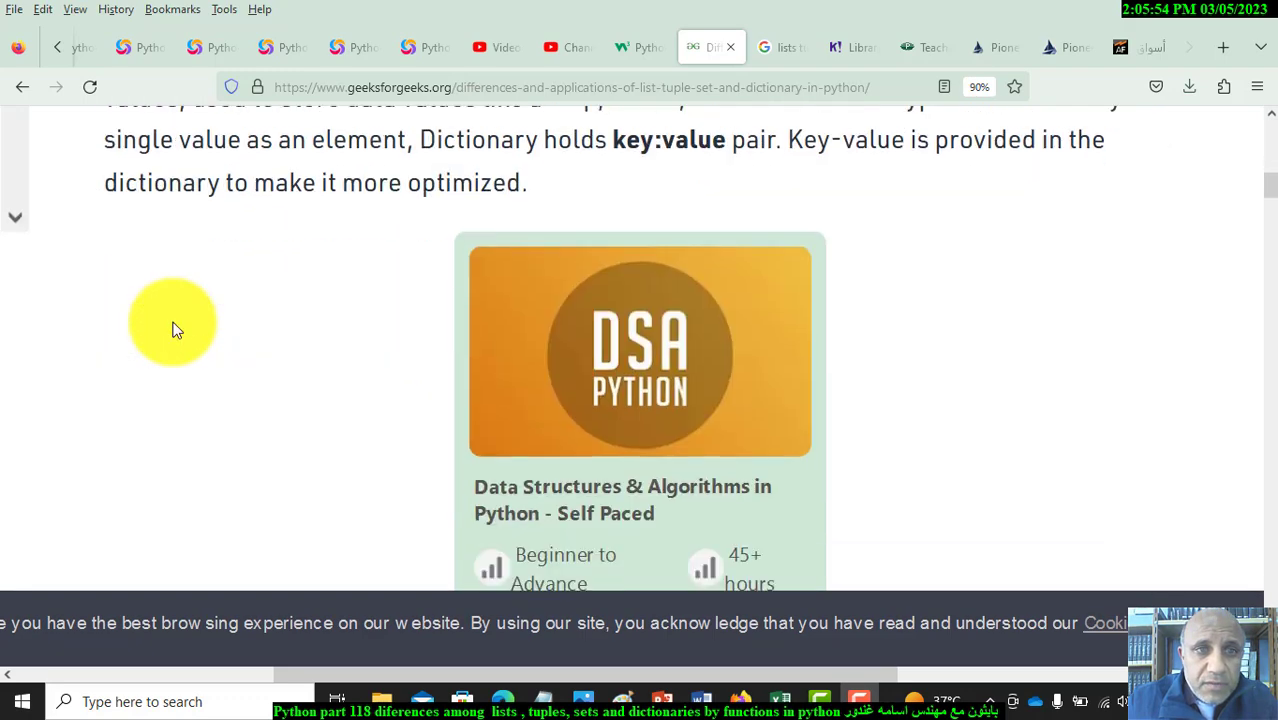
click(570, 88)
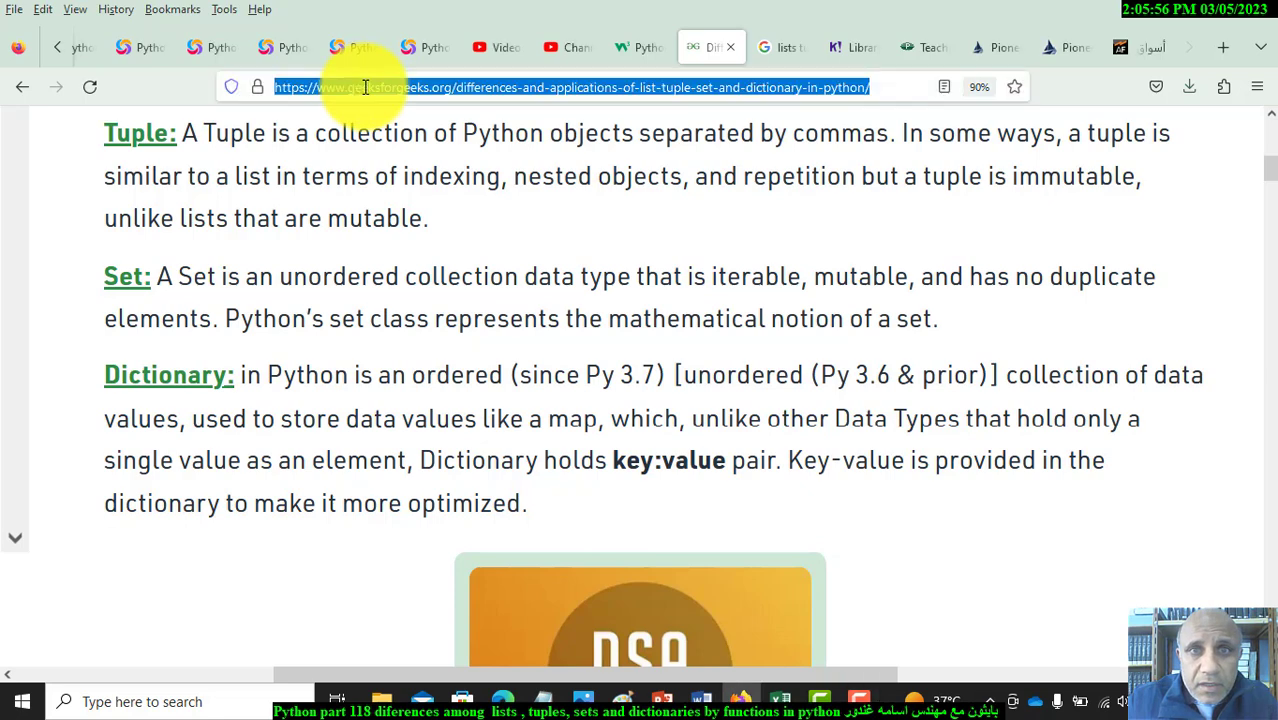
click(570, 88)
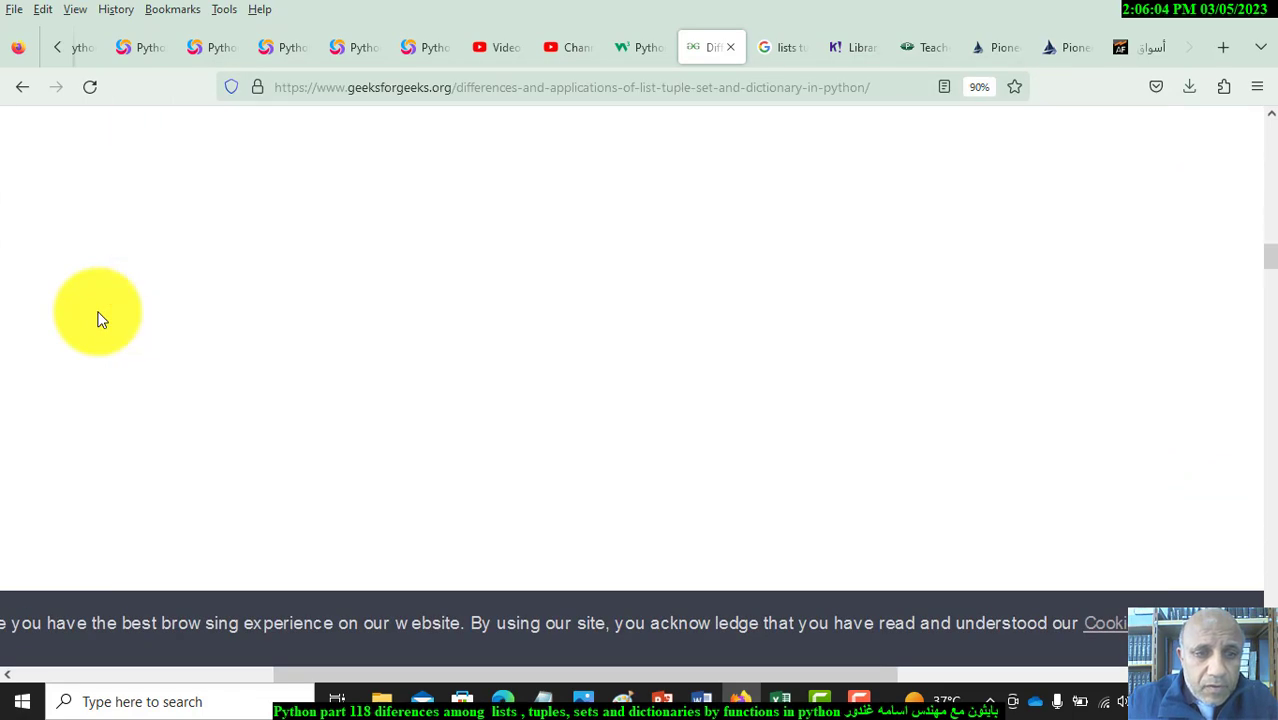
scroll(down, 3)
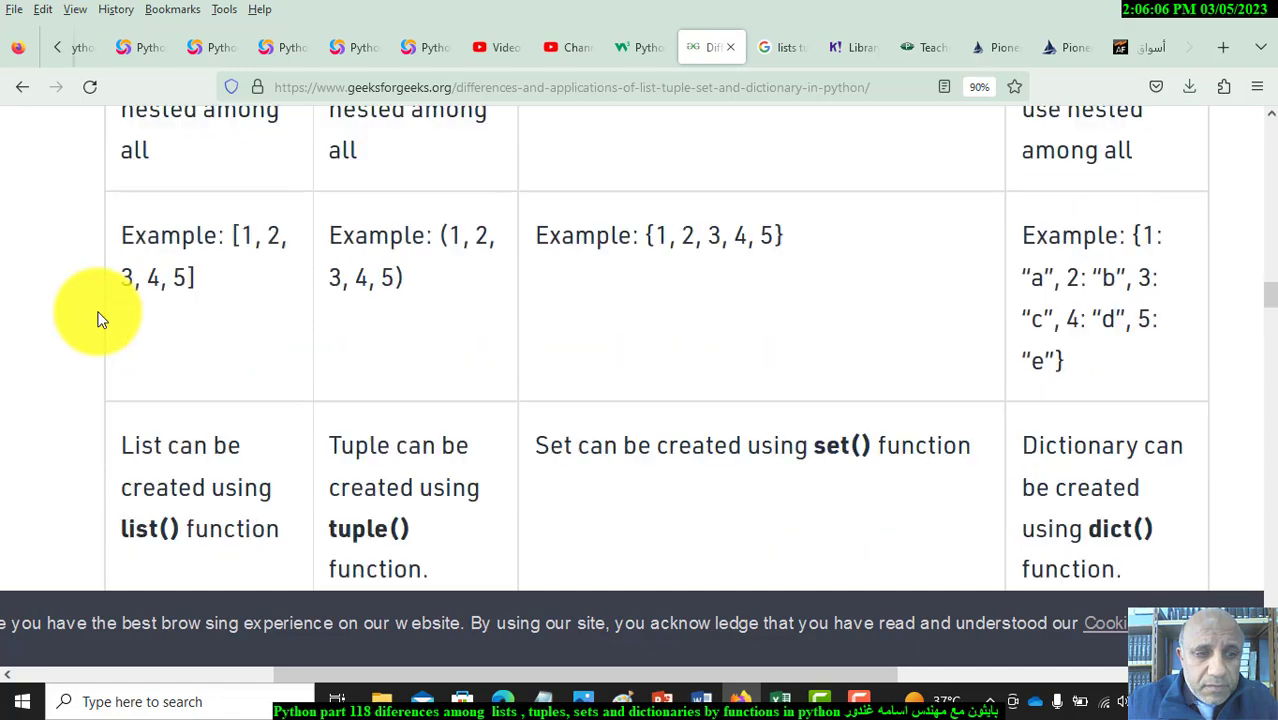
scroll(down, 3)
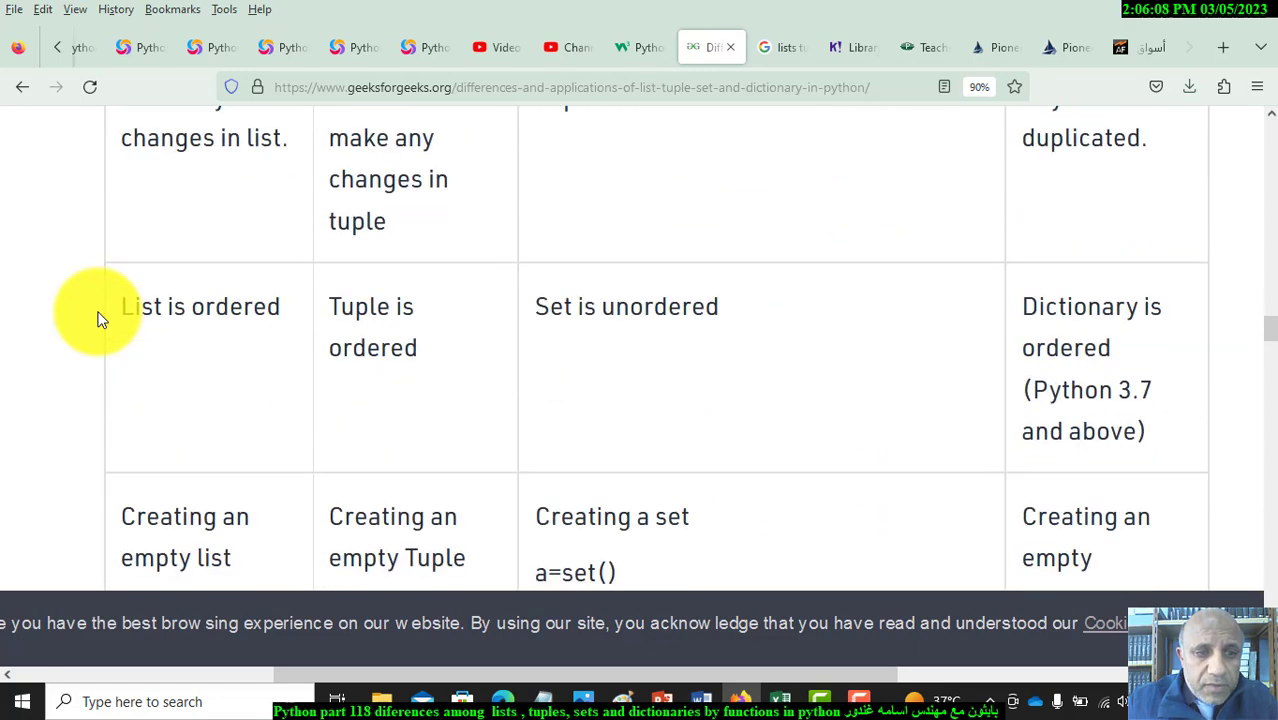
Scroll to the Python3 code with l.append, l.pop and s = set(), selecting the list variable
scroll(down, 3)
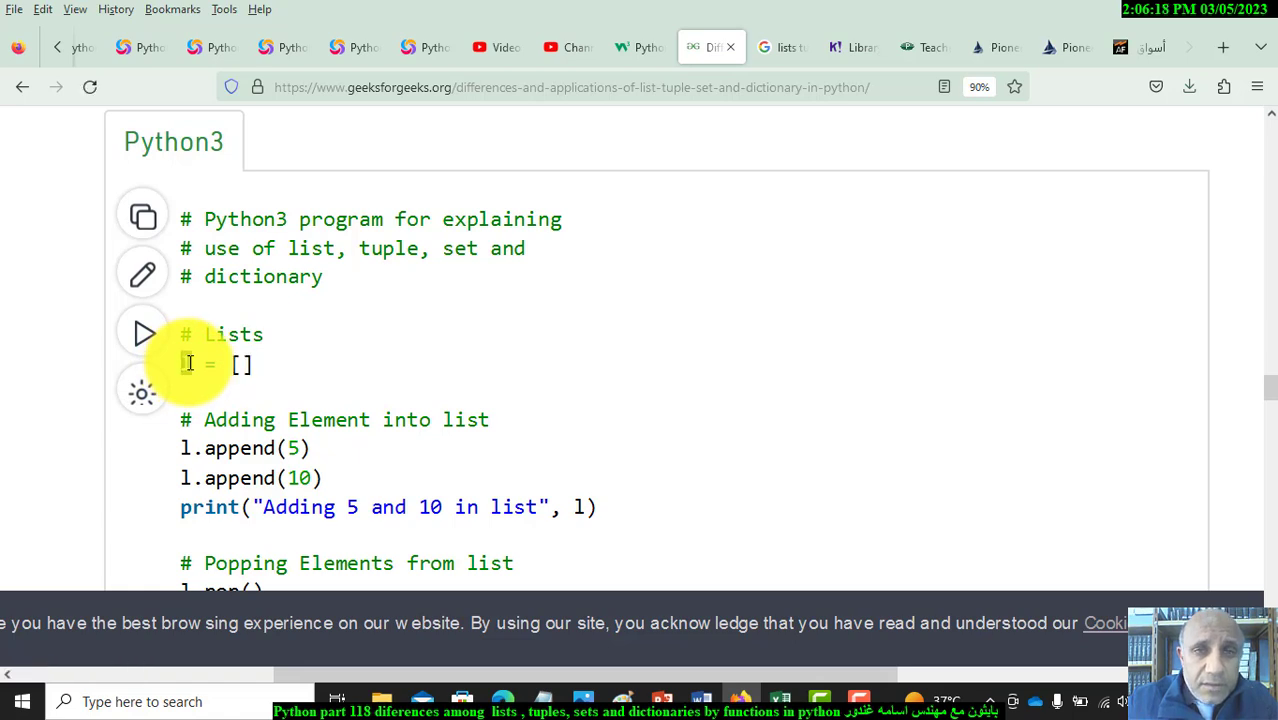
scroll(down, 3)
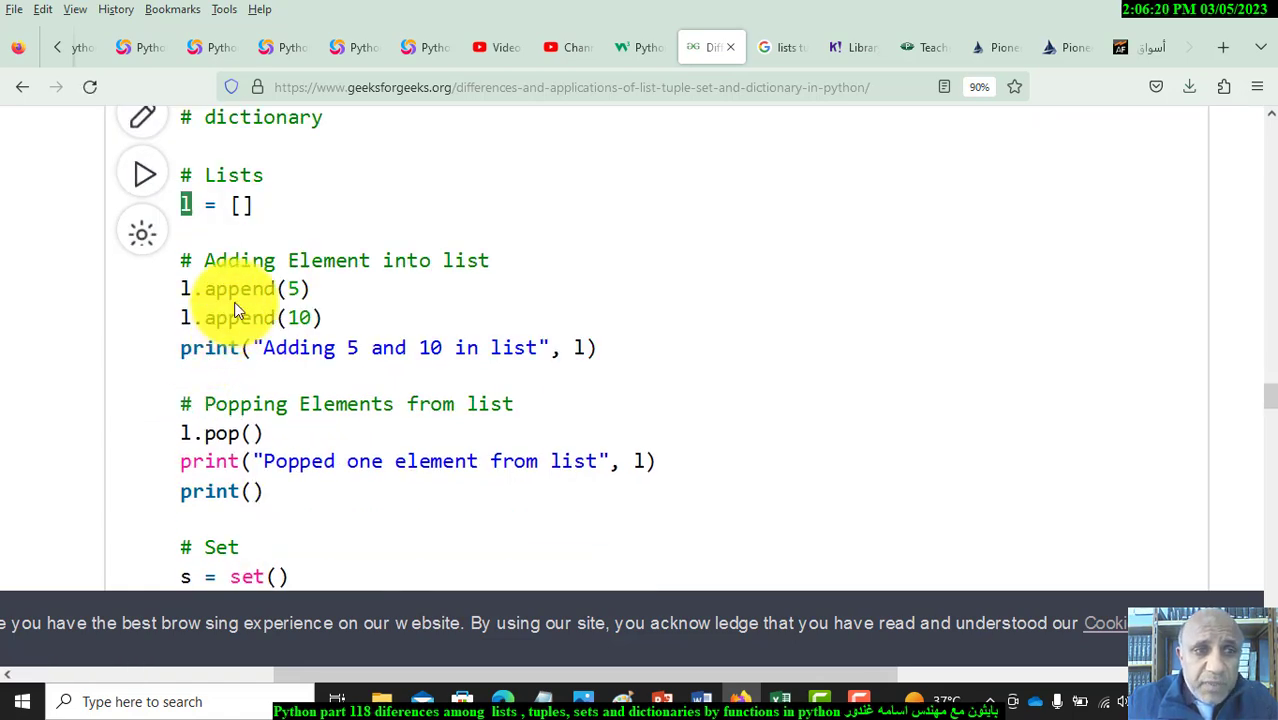
double_click(238, 288)
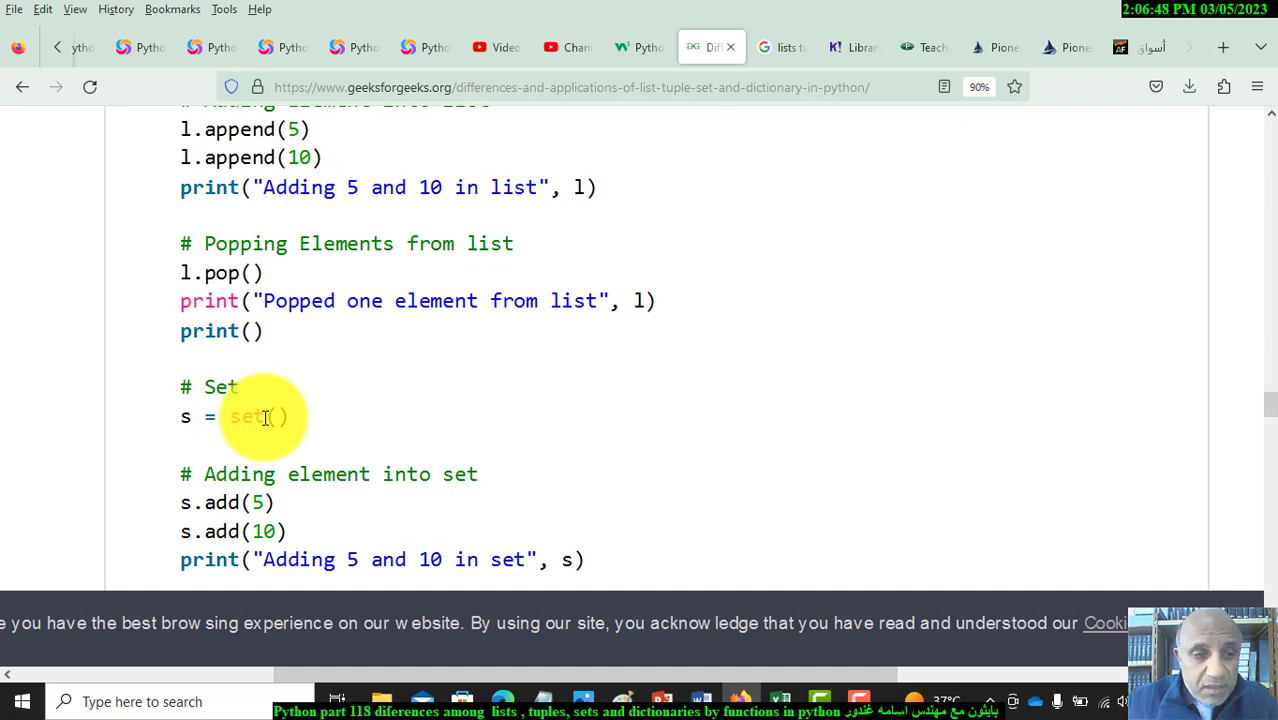
Scroll the code block until s.remove(5), t = tuple(l) and d = {} are visible
scroll(down, 3)
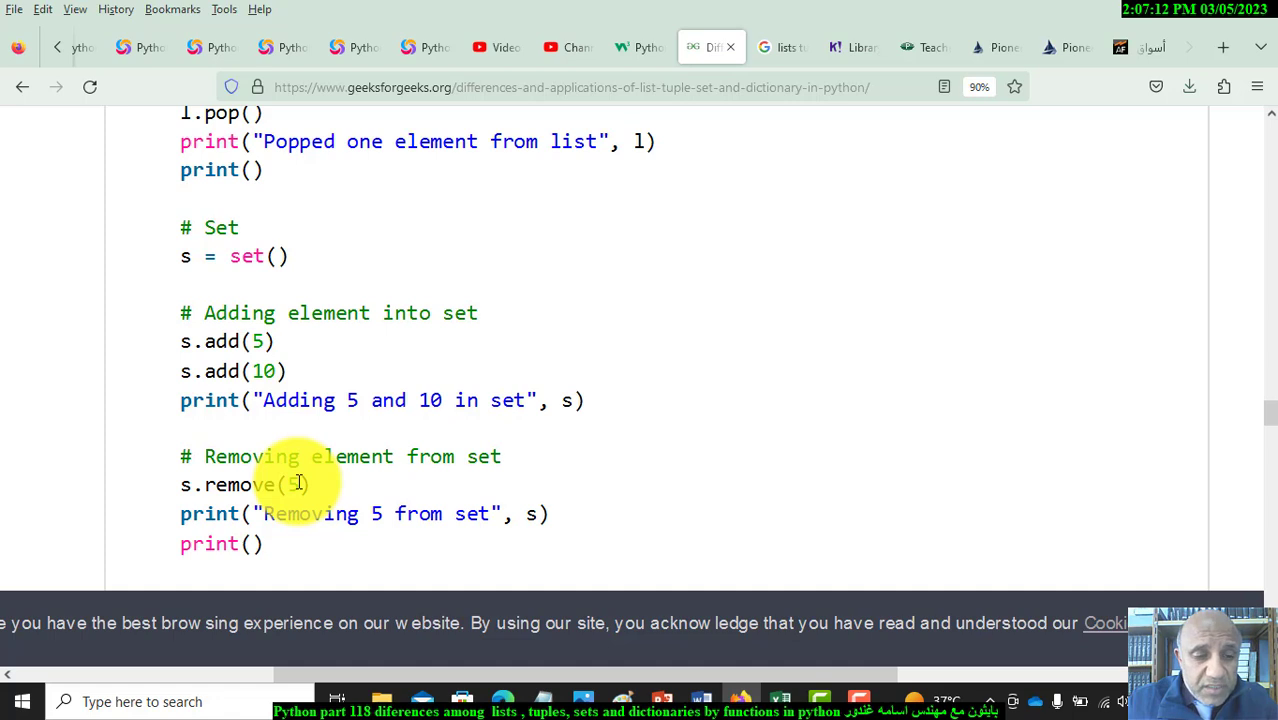
scroll(down, 3)
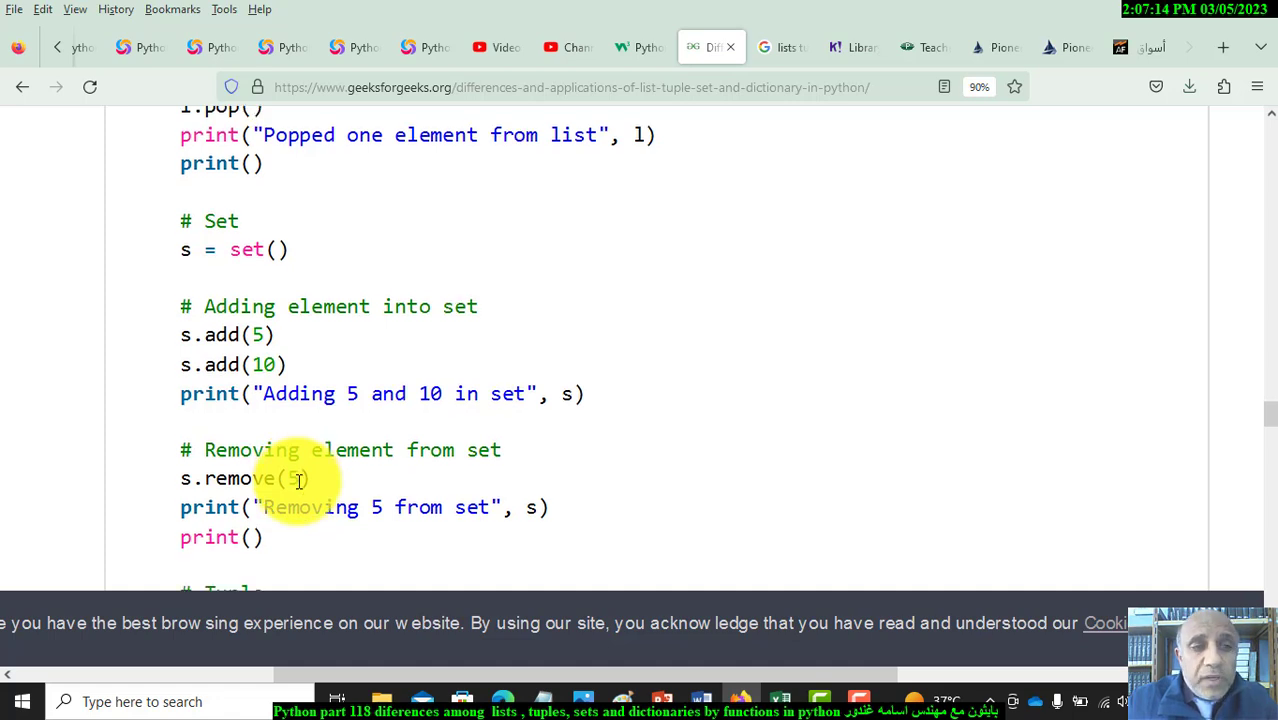
scroll(down, 3)
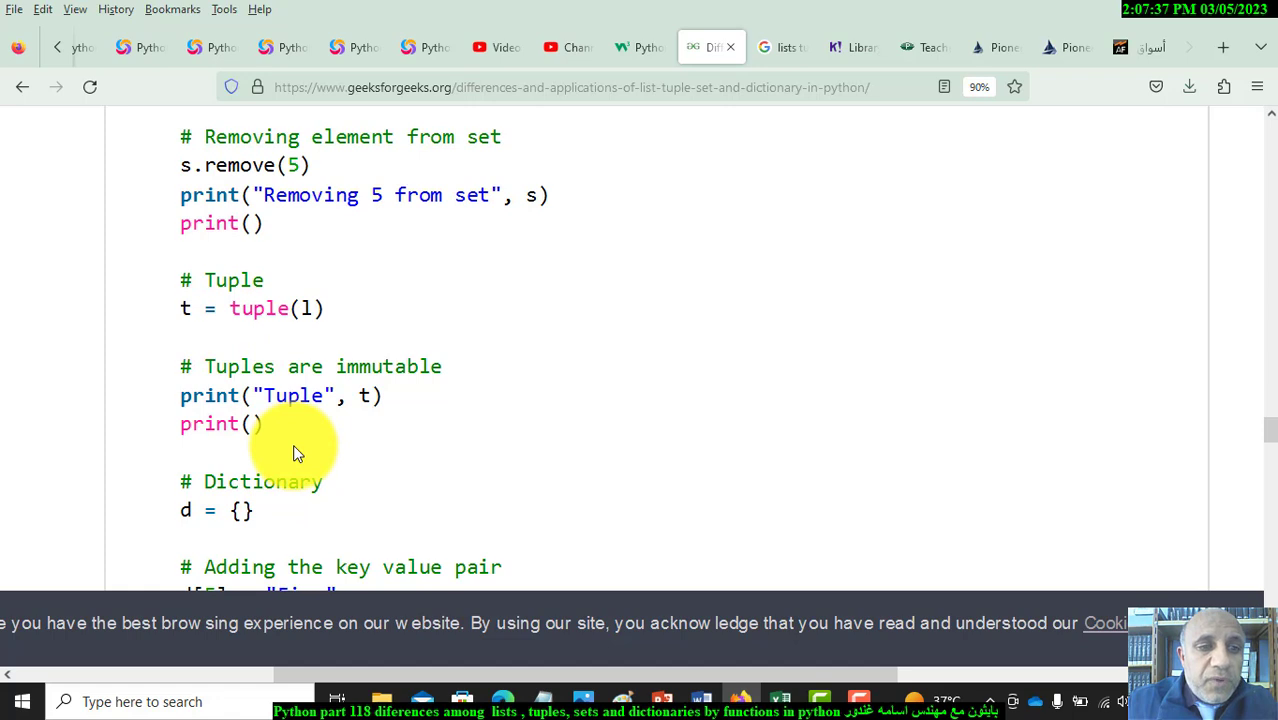
Scroll to the dictionary section ending at del d[10], selecting a word in the d[5] line then clearing it
scroll(down, 3)
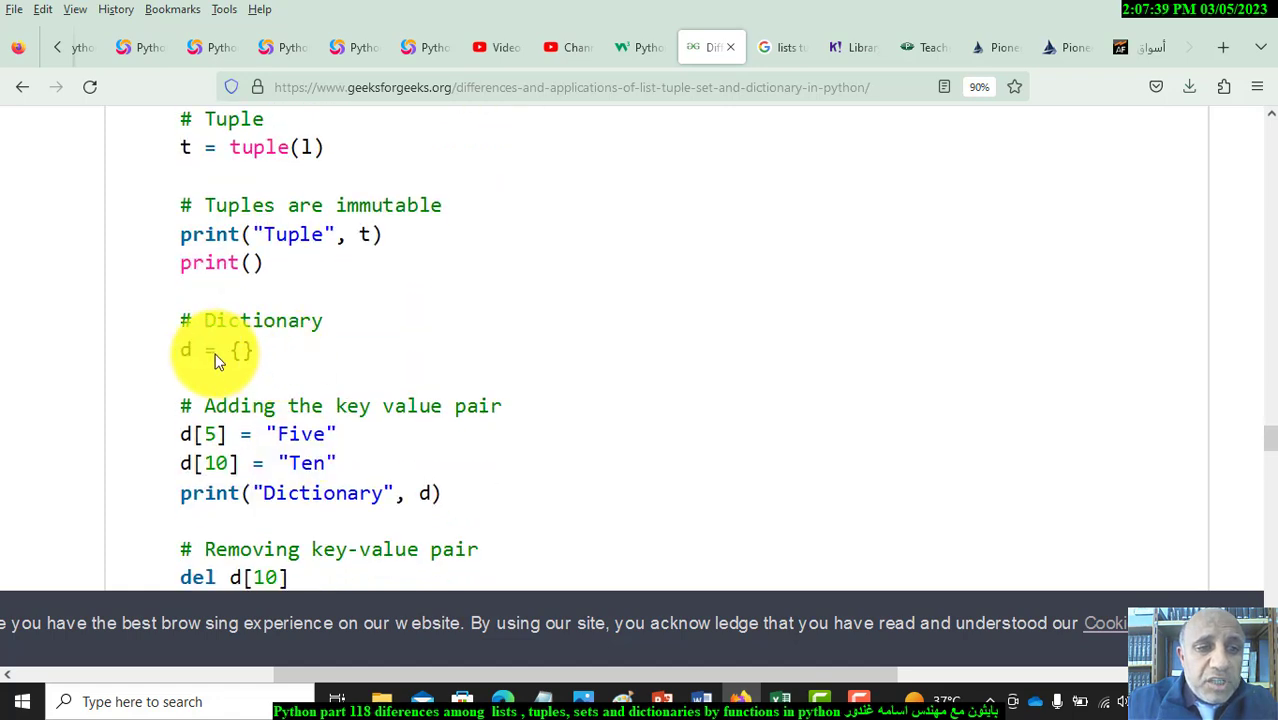
mouse_move(222, 356)
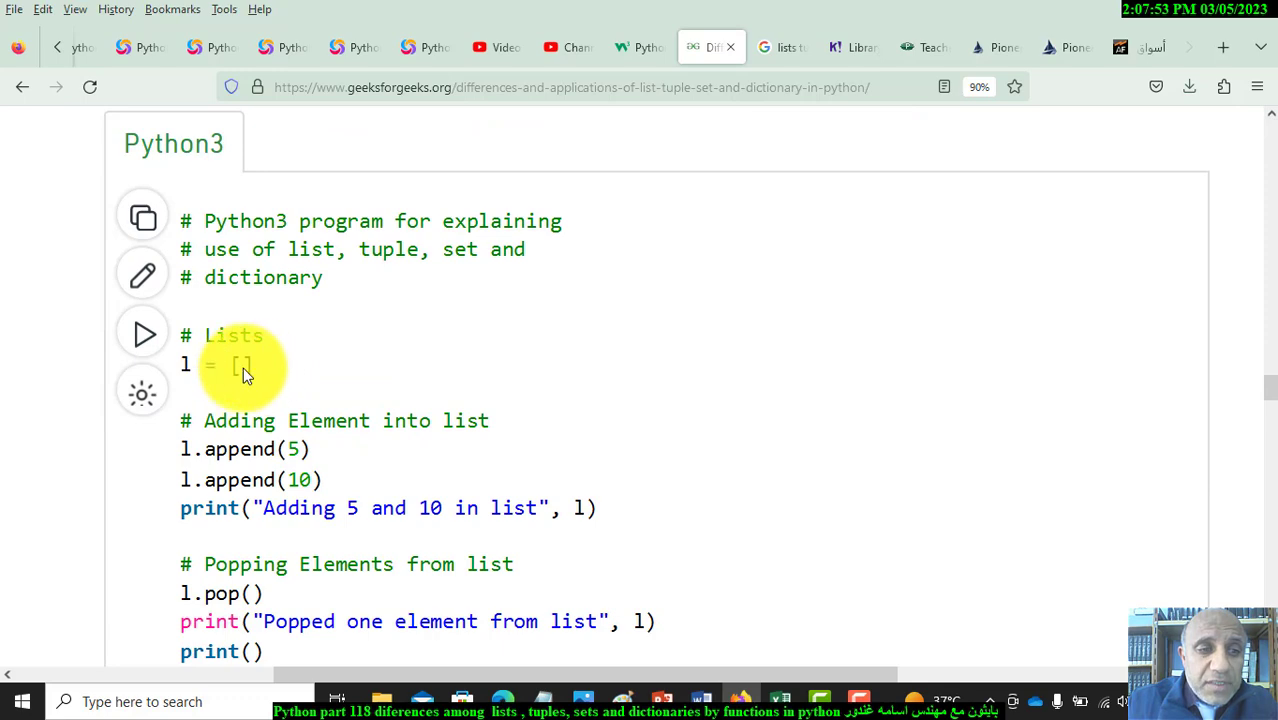
scroll(down, 3)
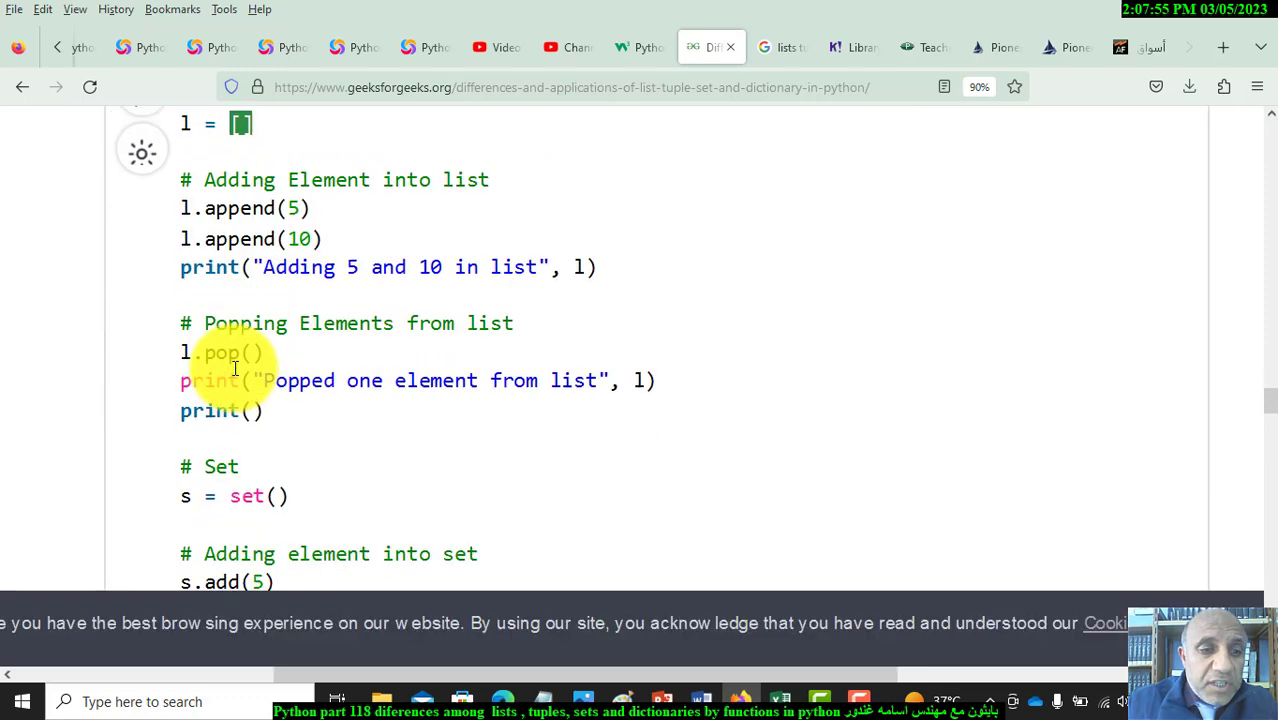
scroll(down, 3)
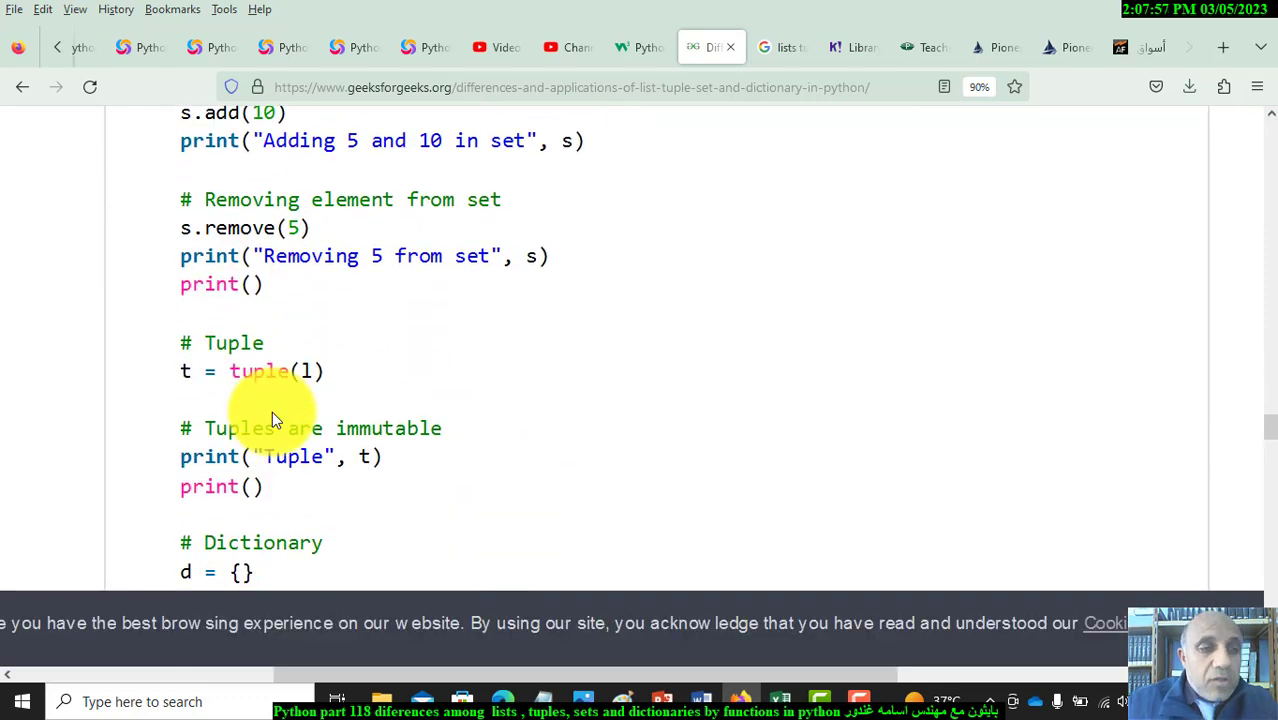
scroll(down, 3)
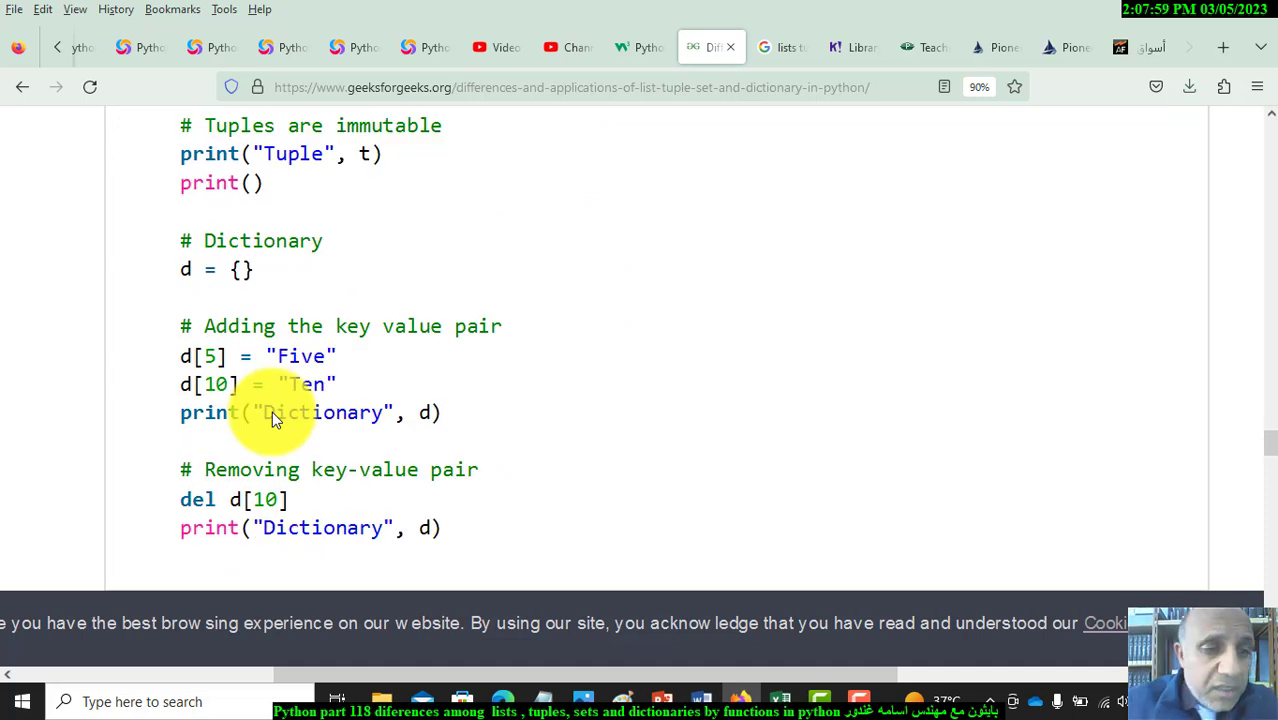
mouse_move(280, 356)
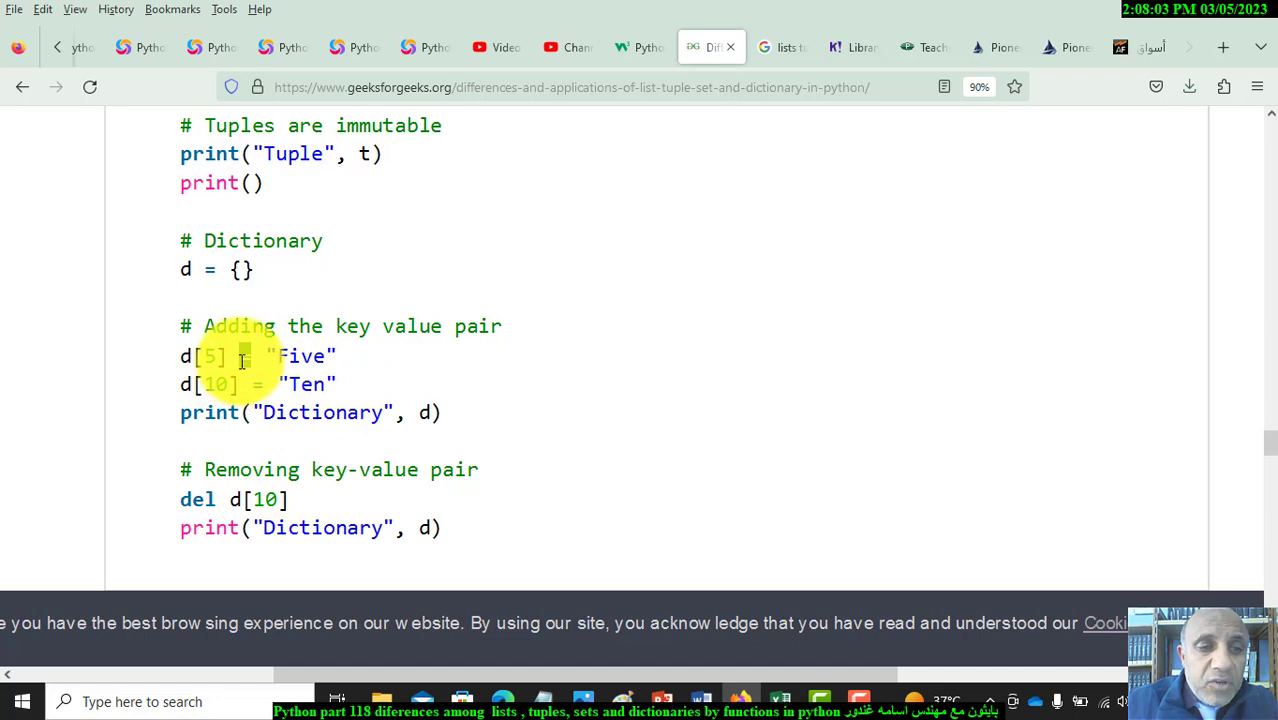
double_click(300, 356)
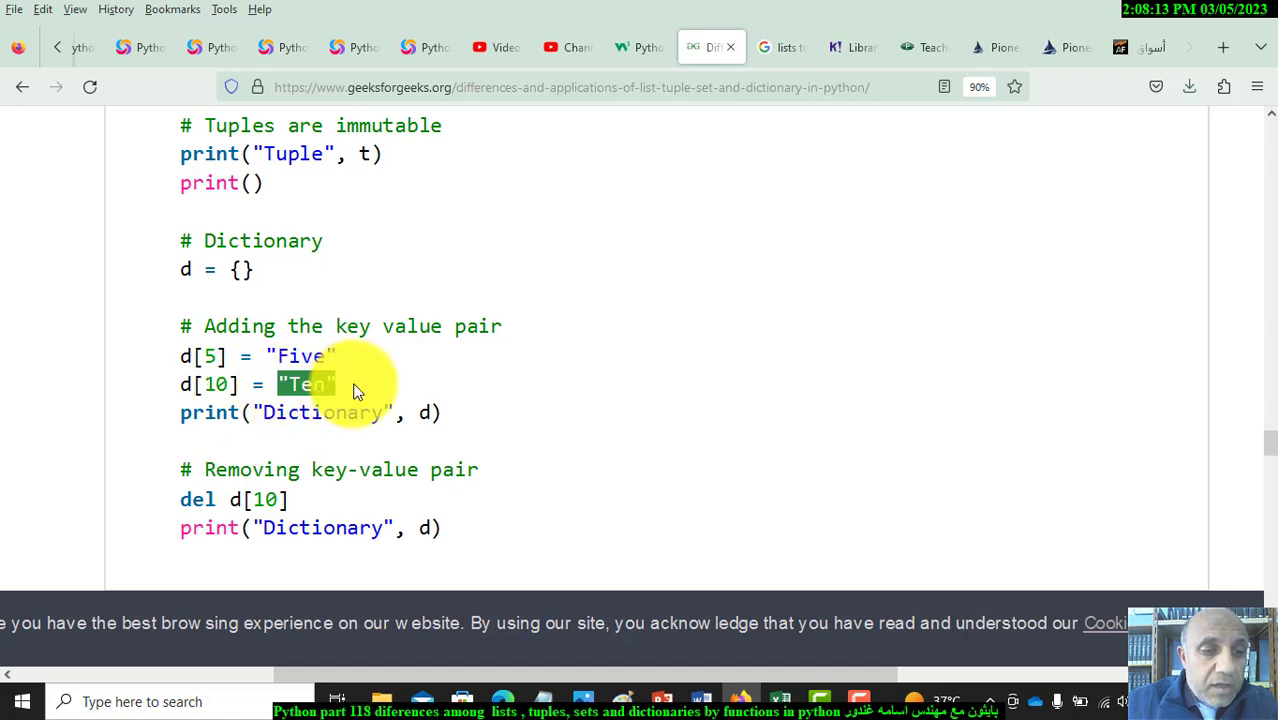
mouse_move(340, 404)
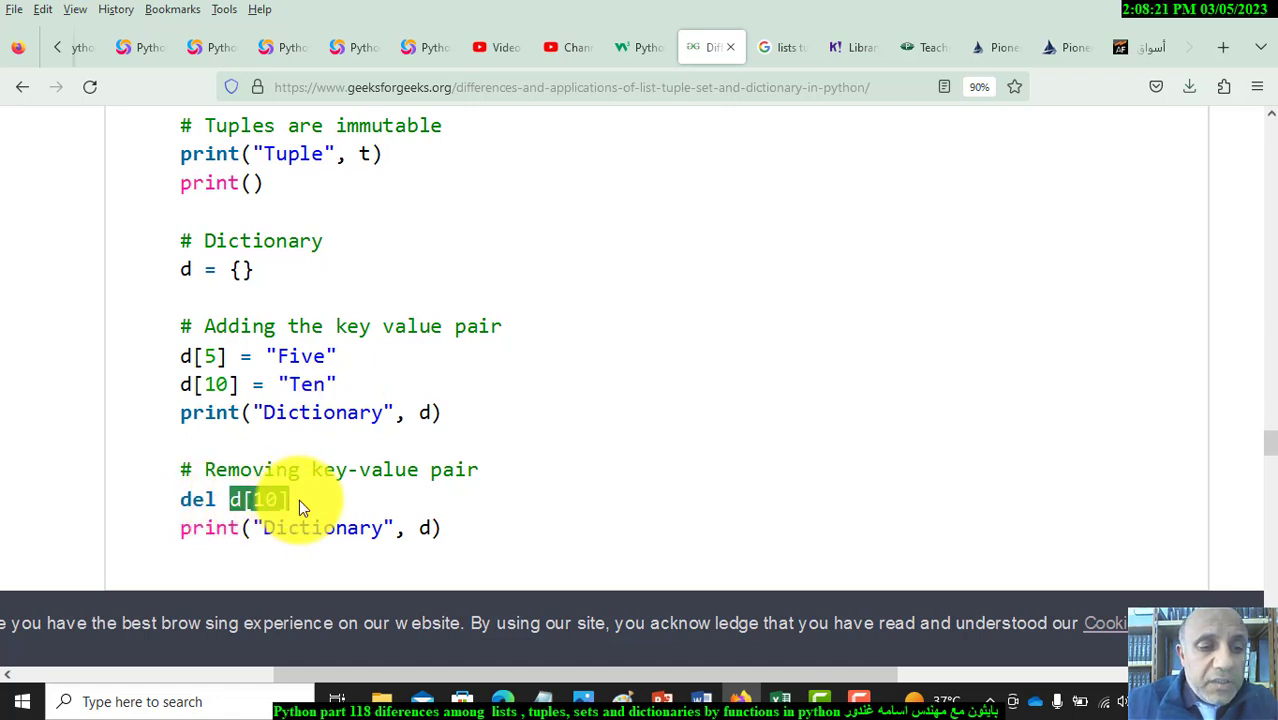
click(300, 500)
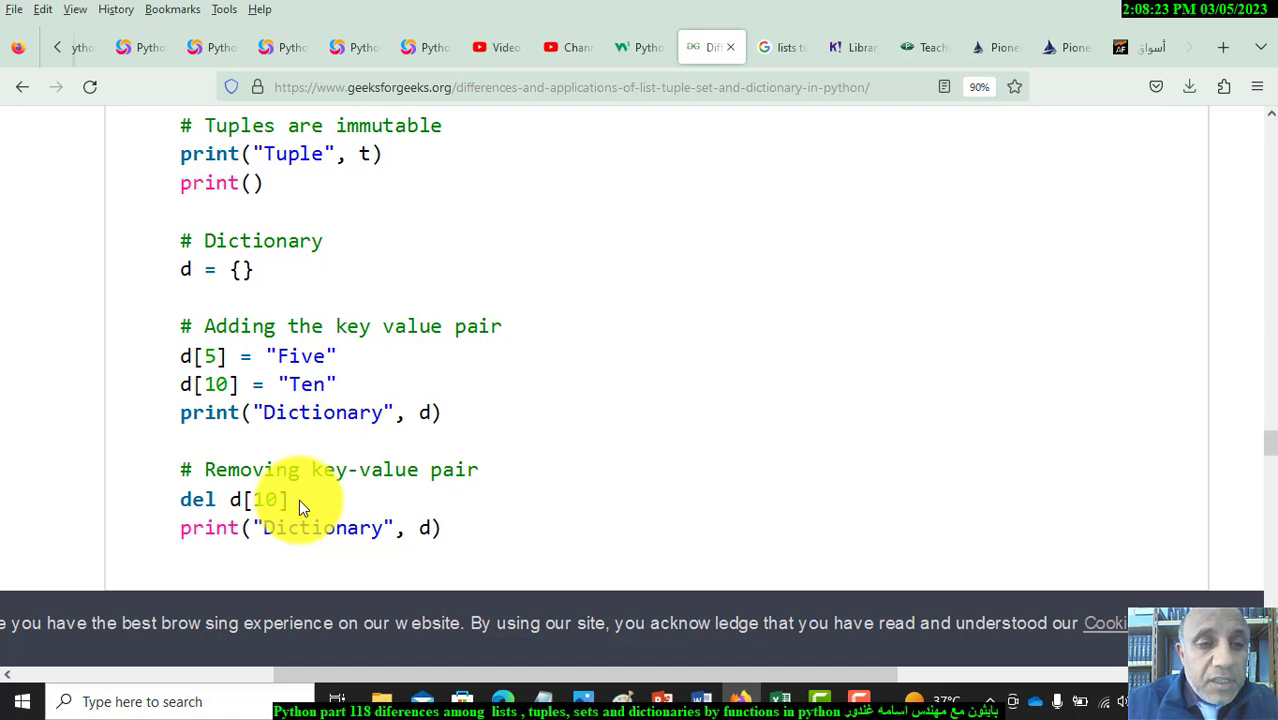